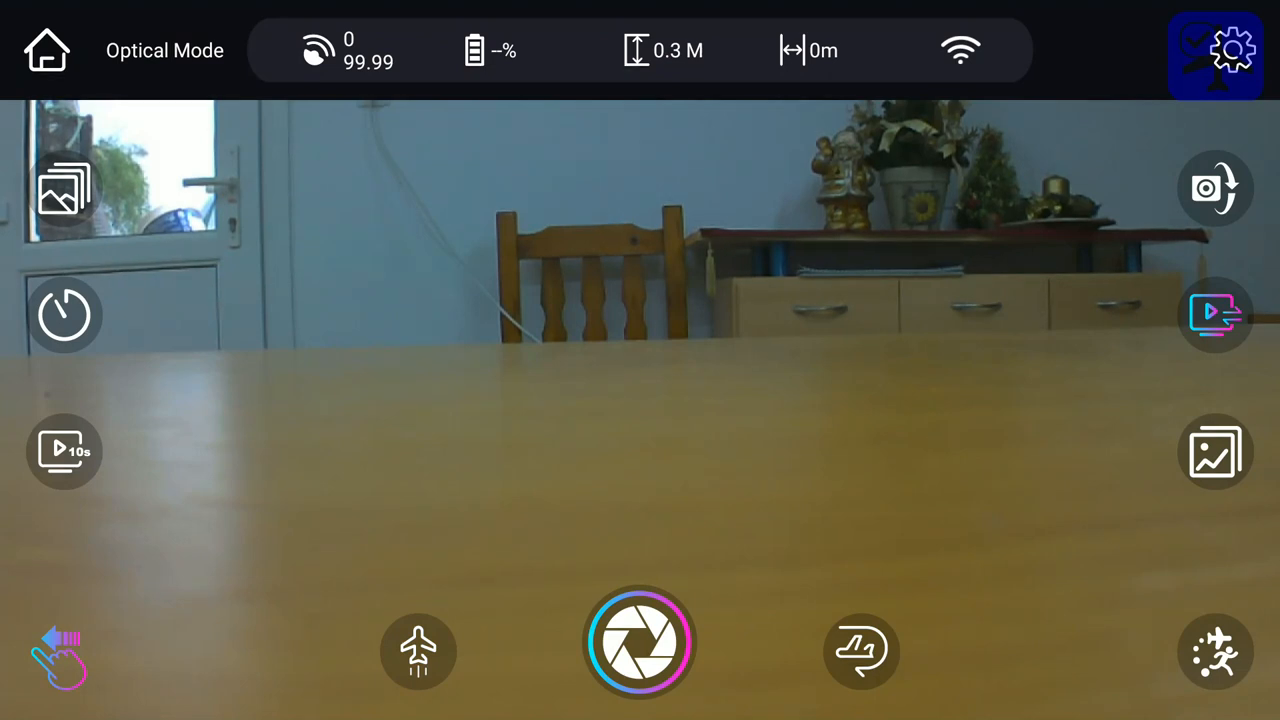
Step: View the American-hand stick mode, then open the Primary/Intermediate/Advanced sensitivity grades
left_click(1234, 50)
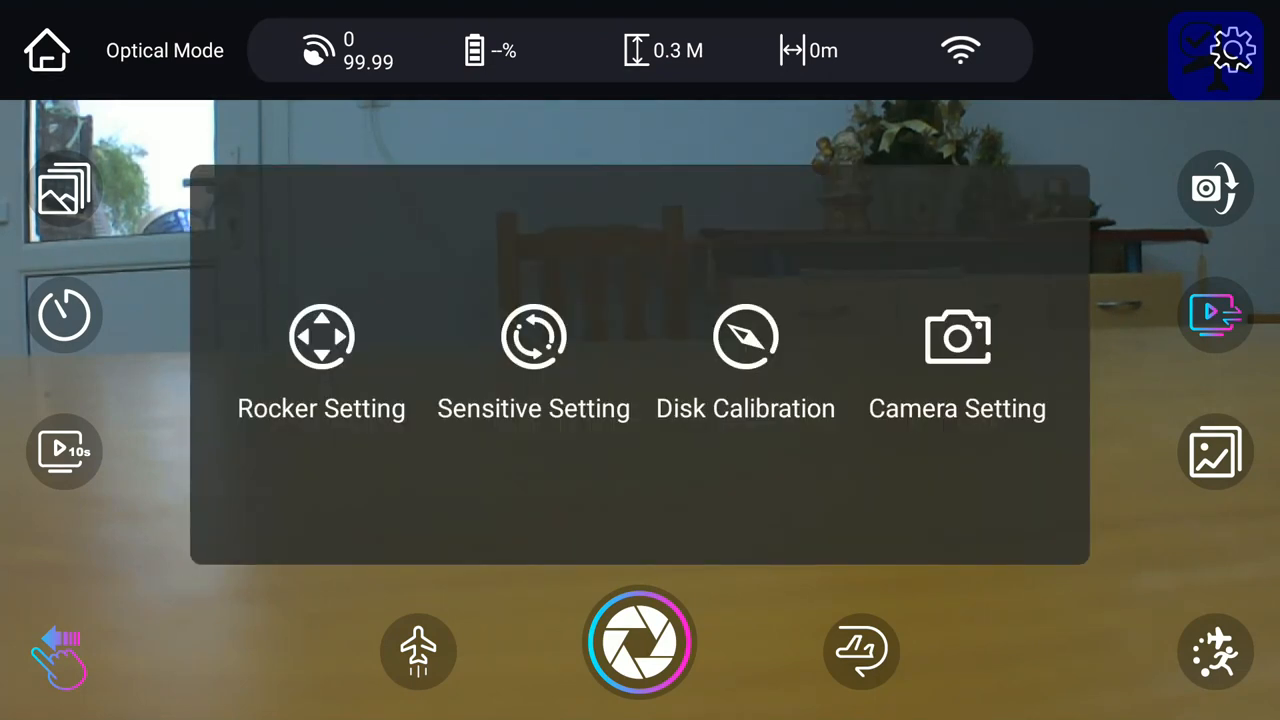
left_click(321, 350)
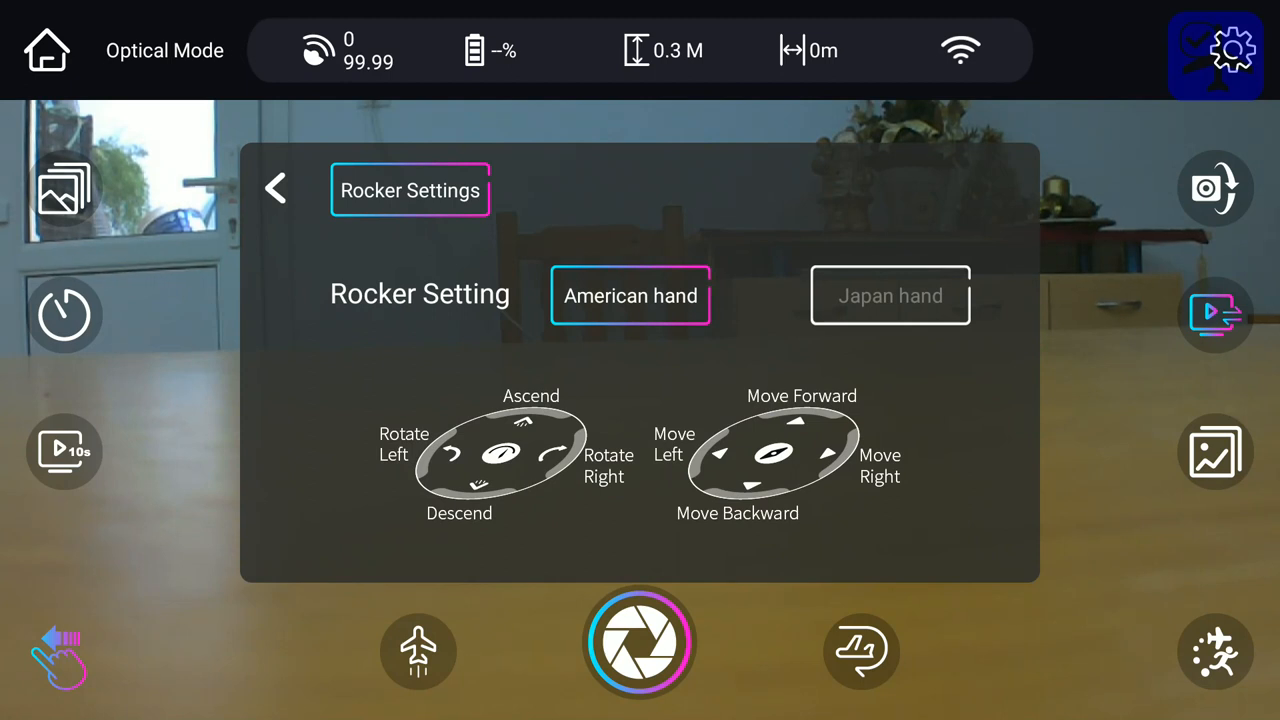
left_click(276, 189)
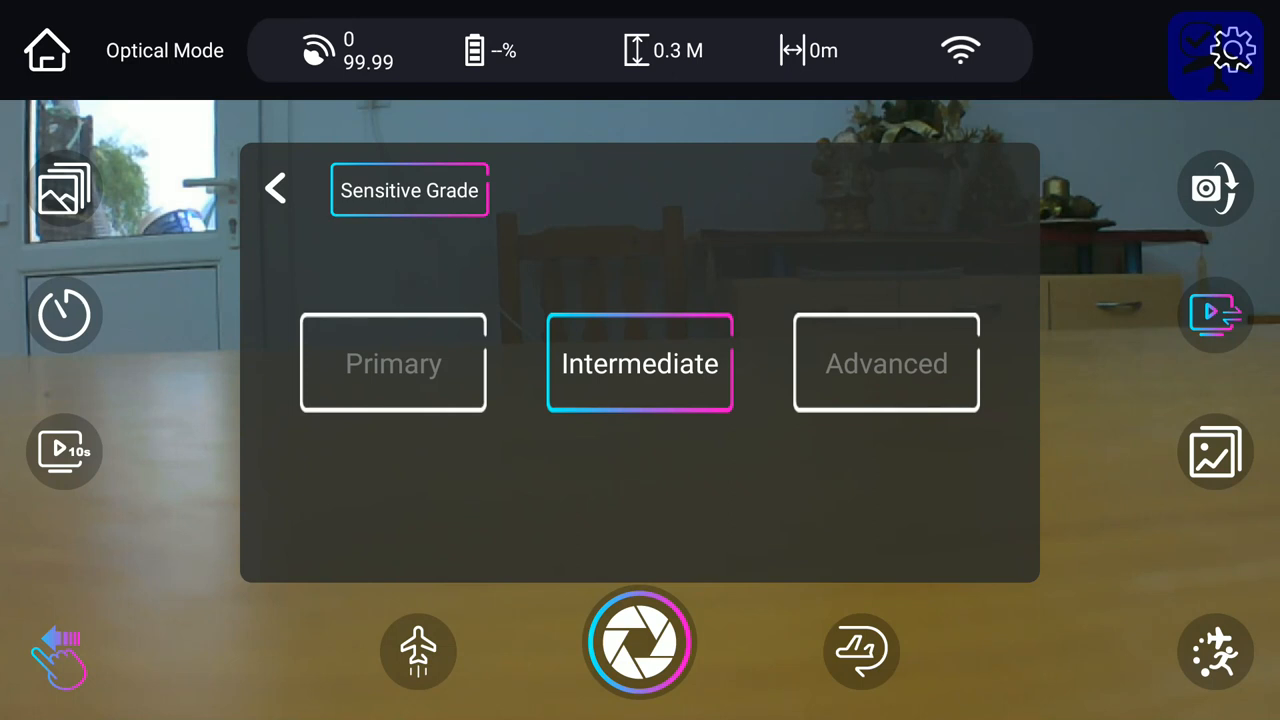
Step: Go back to the settings overview and open the compass calibration page
left_click(276, 189)
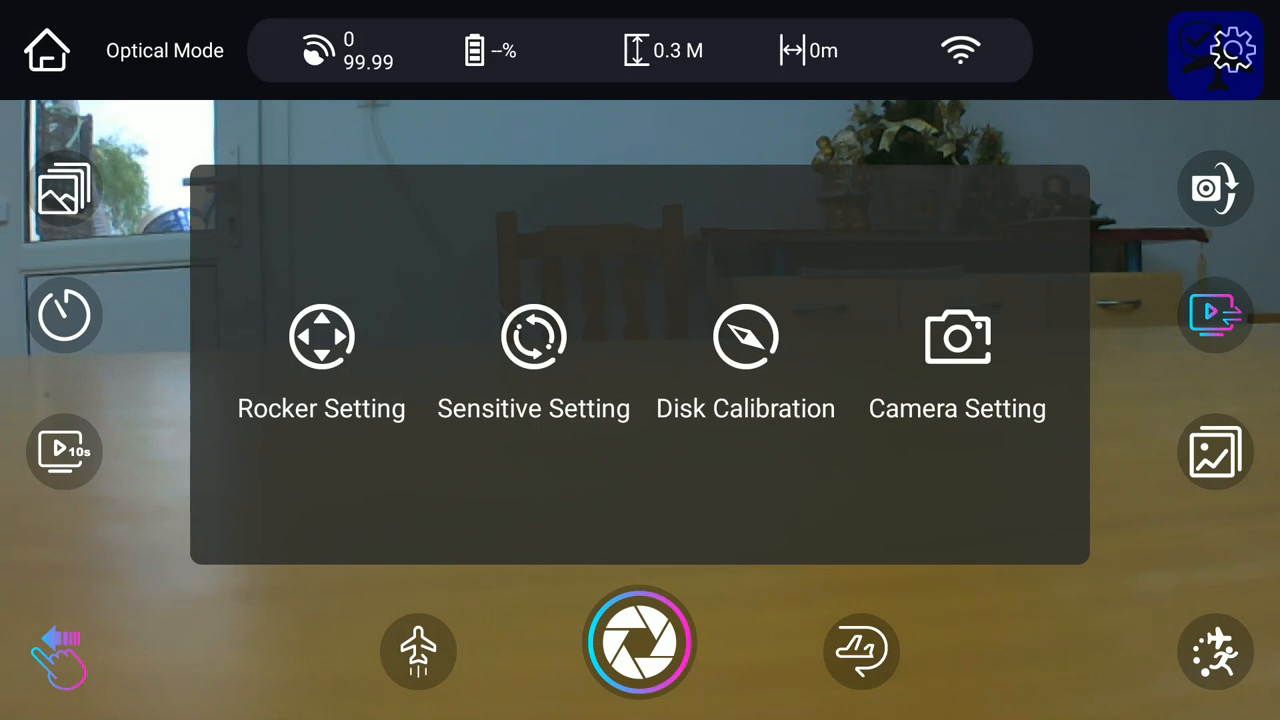
left_click(745, 337)
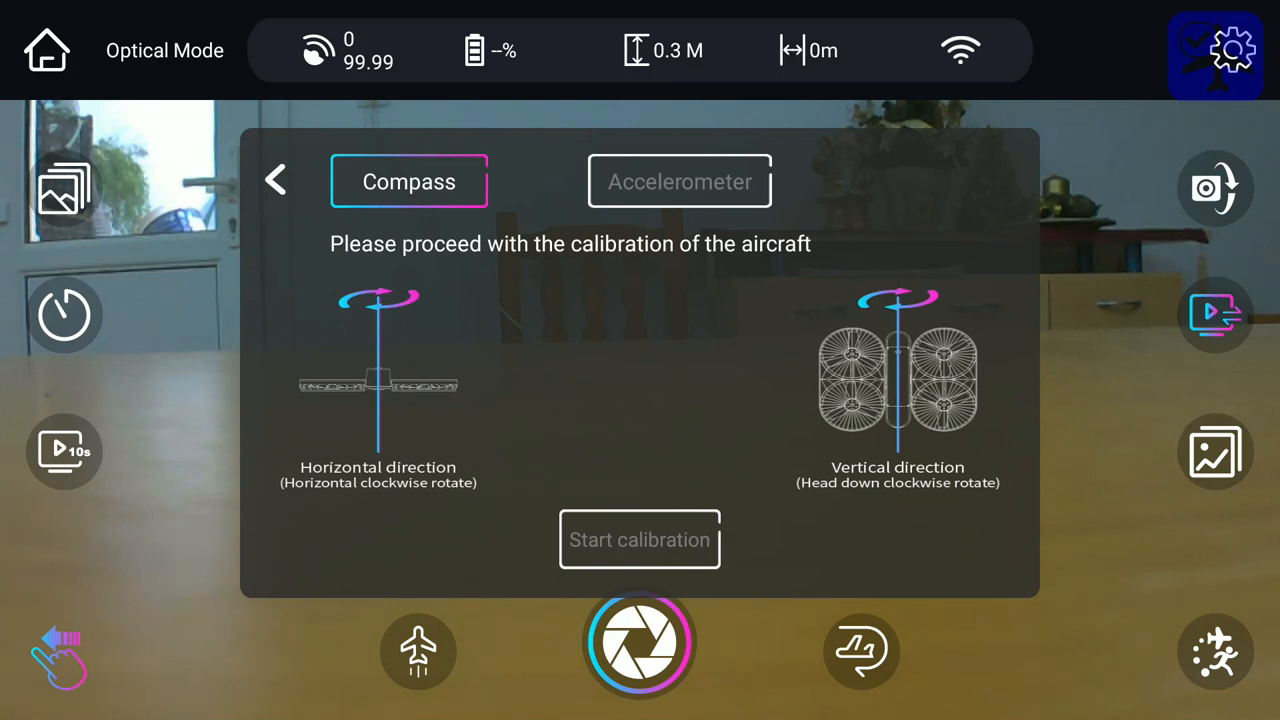
Step: Run accelerometer calibration until it succeeds, then return to the settings overview
left_click(679, 181)
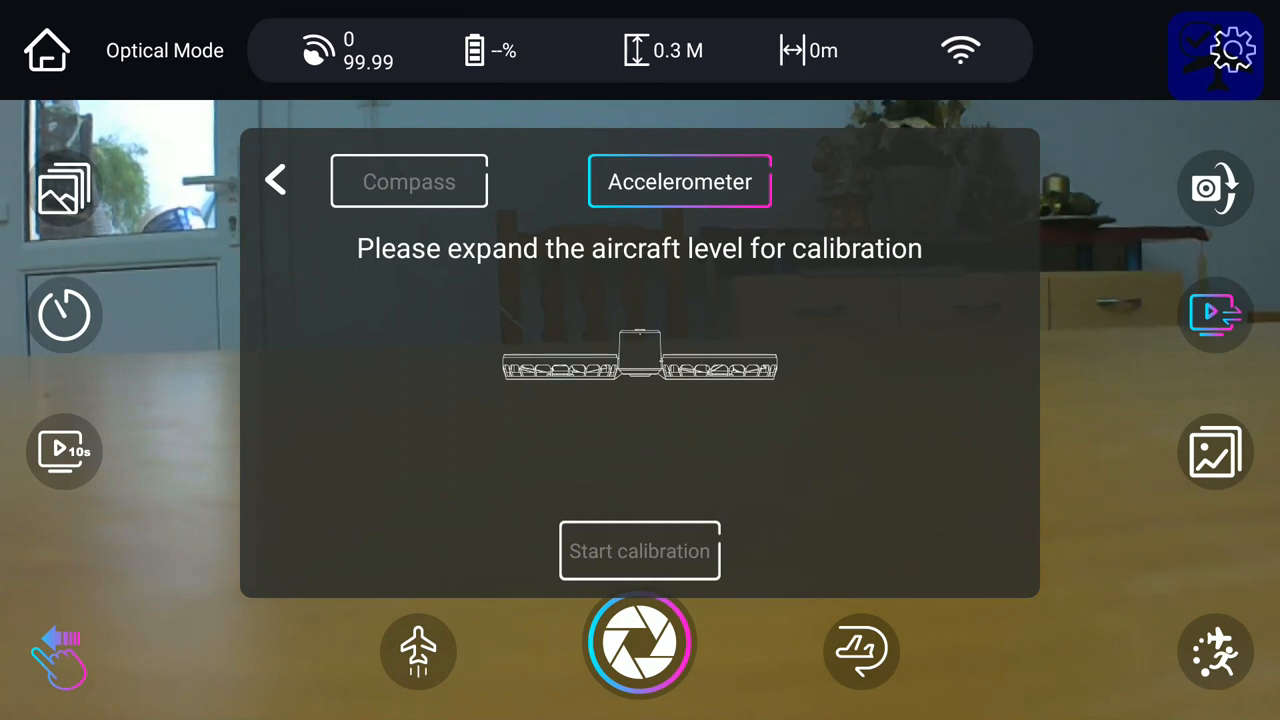
left_click(640, 551)
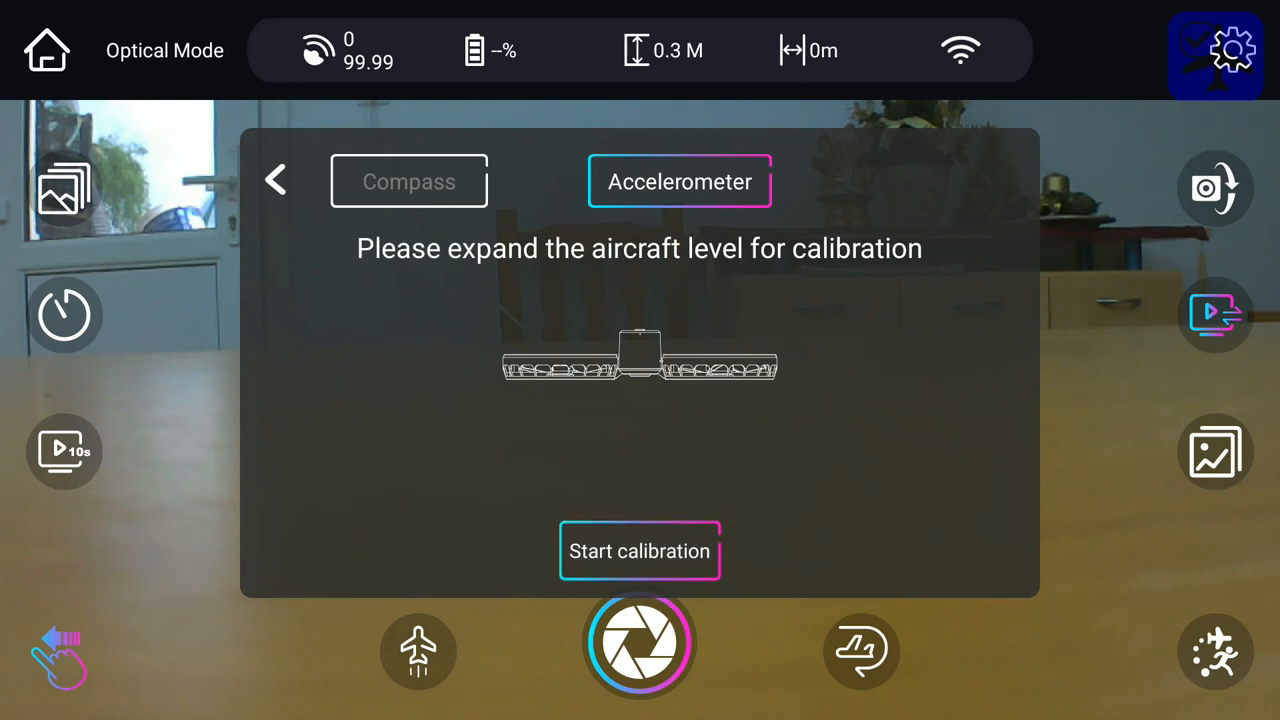
left_click(639, 551)
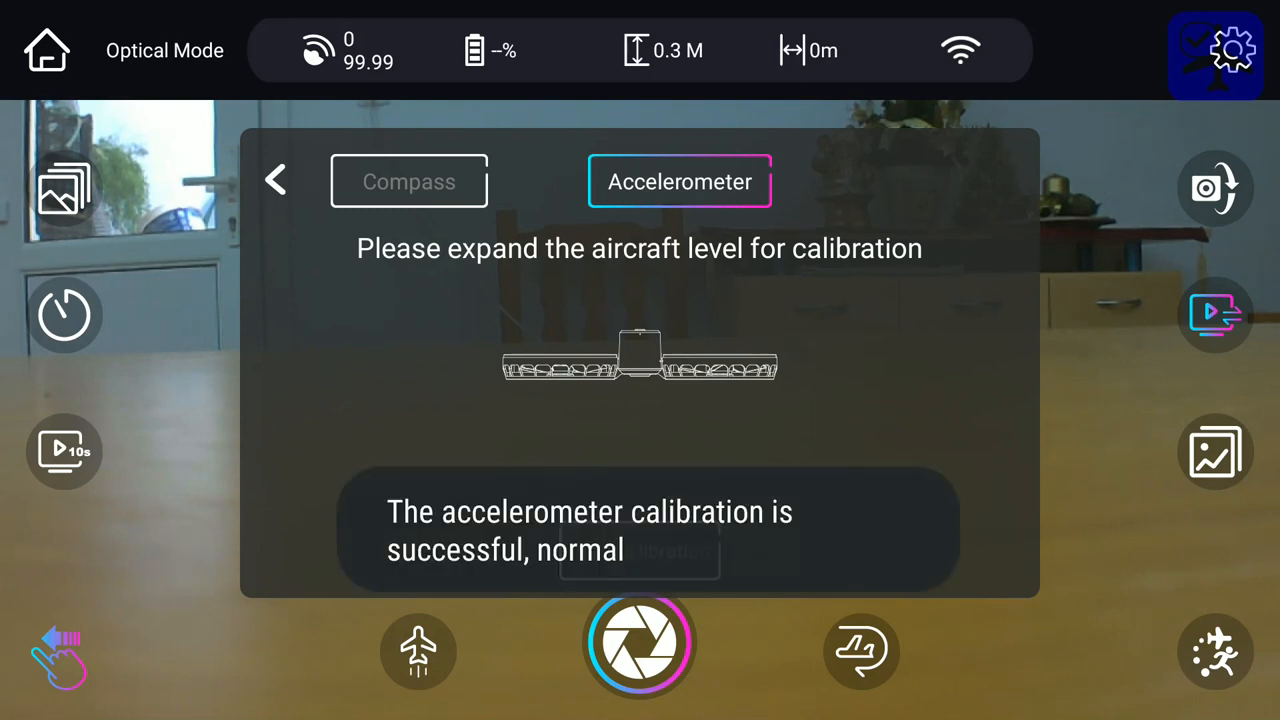
left_click(276, 180)
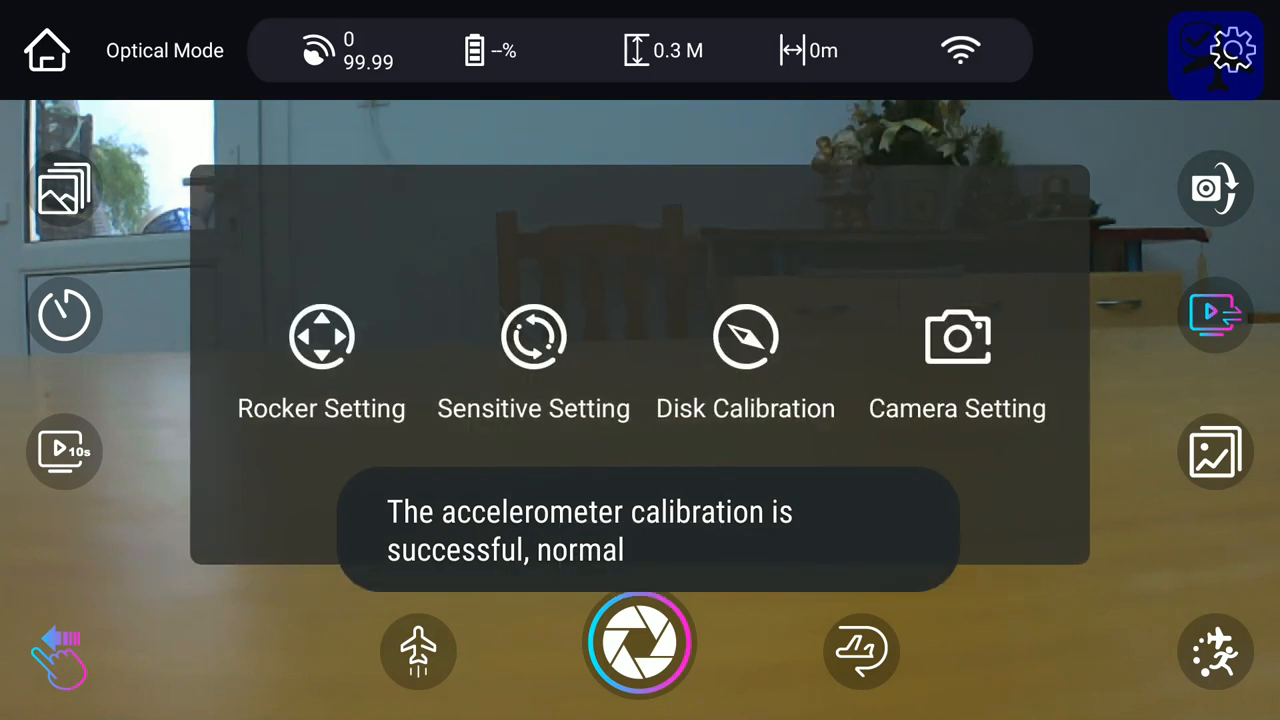
Step: Open the camera photo settings and keep single shot as the photo mode
left_click(956, 337)
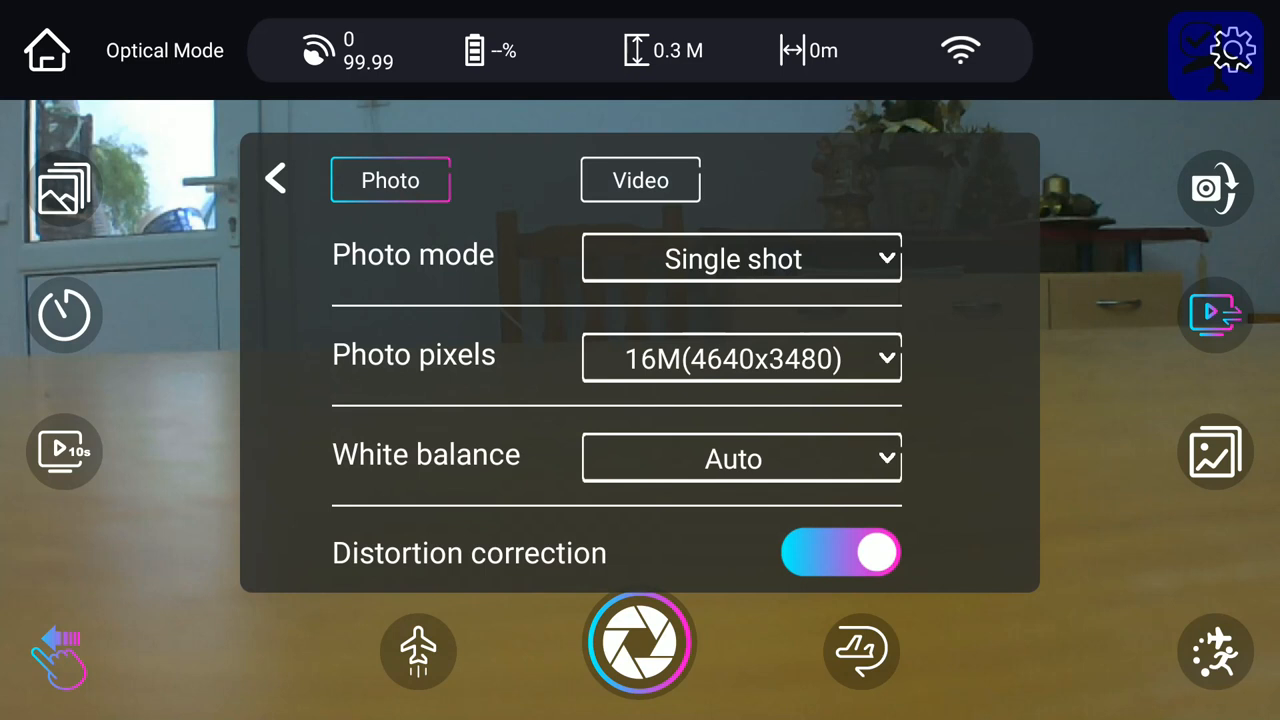
left_click(741, 258)
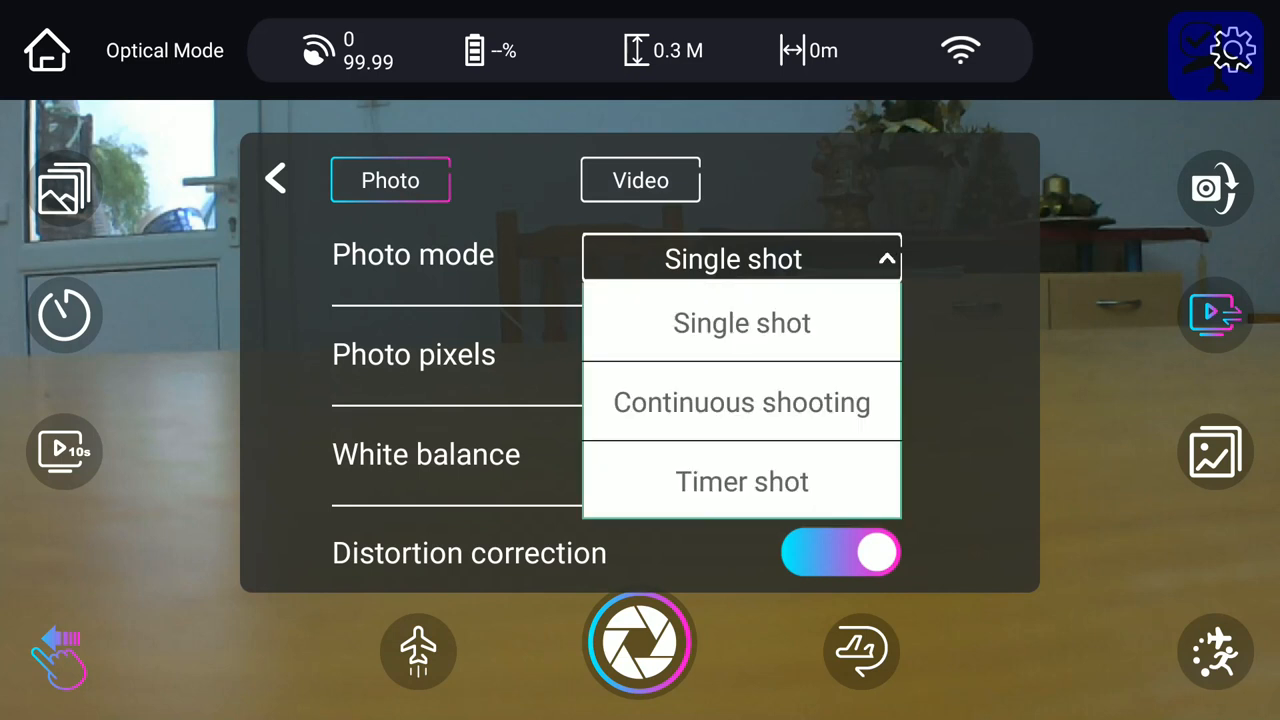
left_click(741, 402)
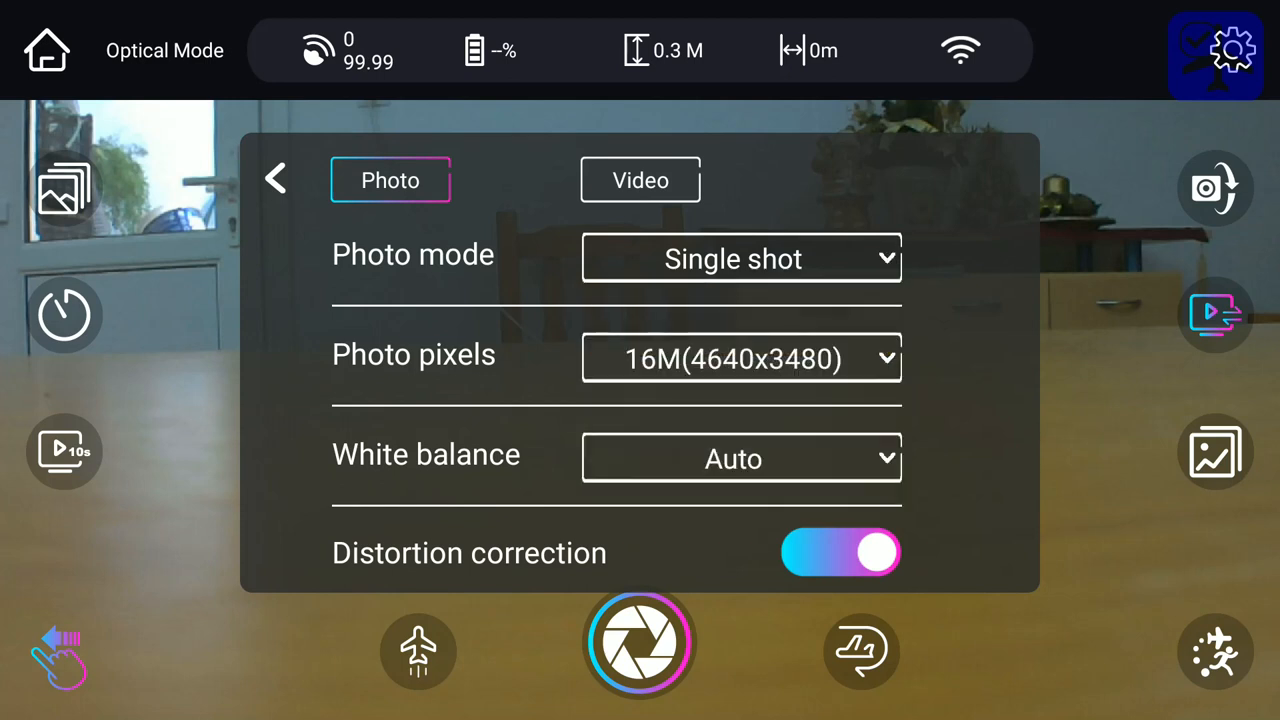
Step: Review the 16M photo resolution options and set white balance to Automatic
left_click(740, 358)
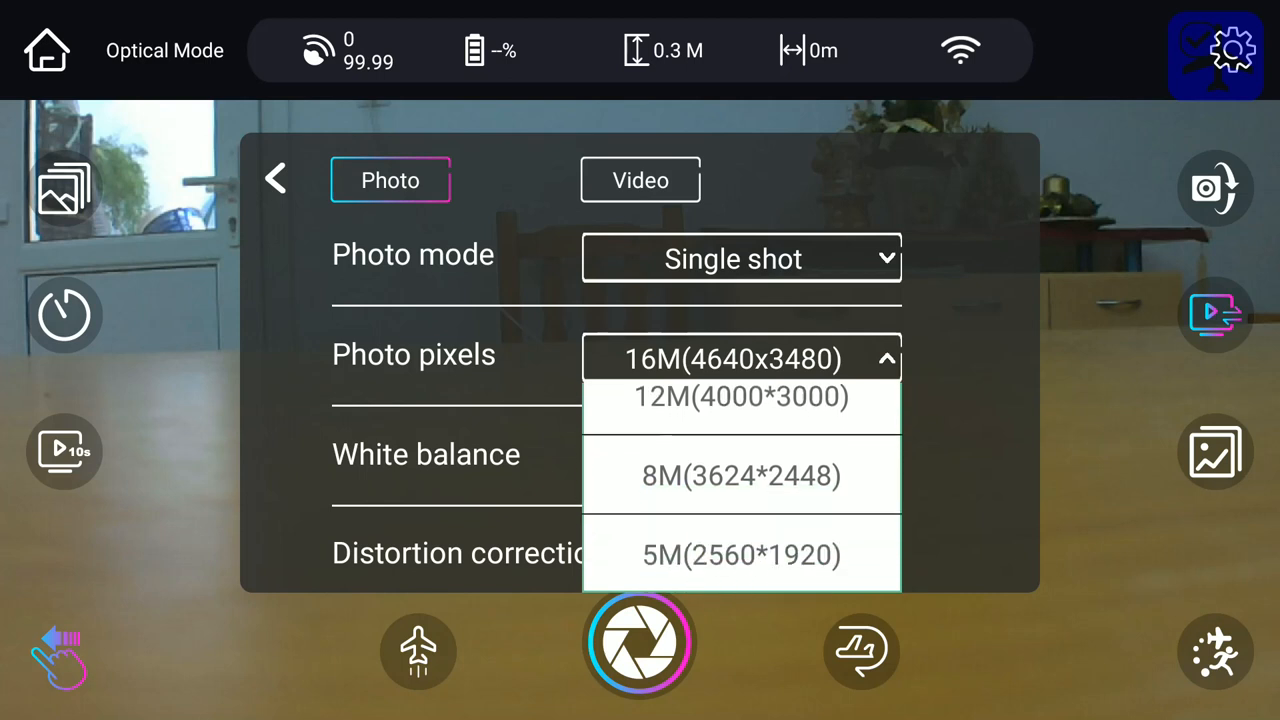
left_click(741, 358)
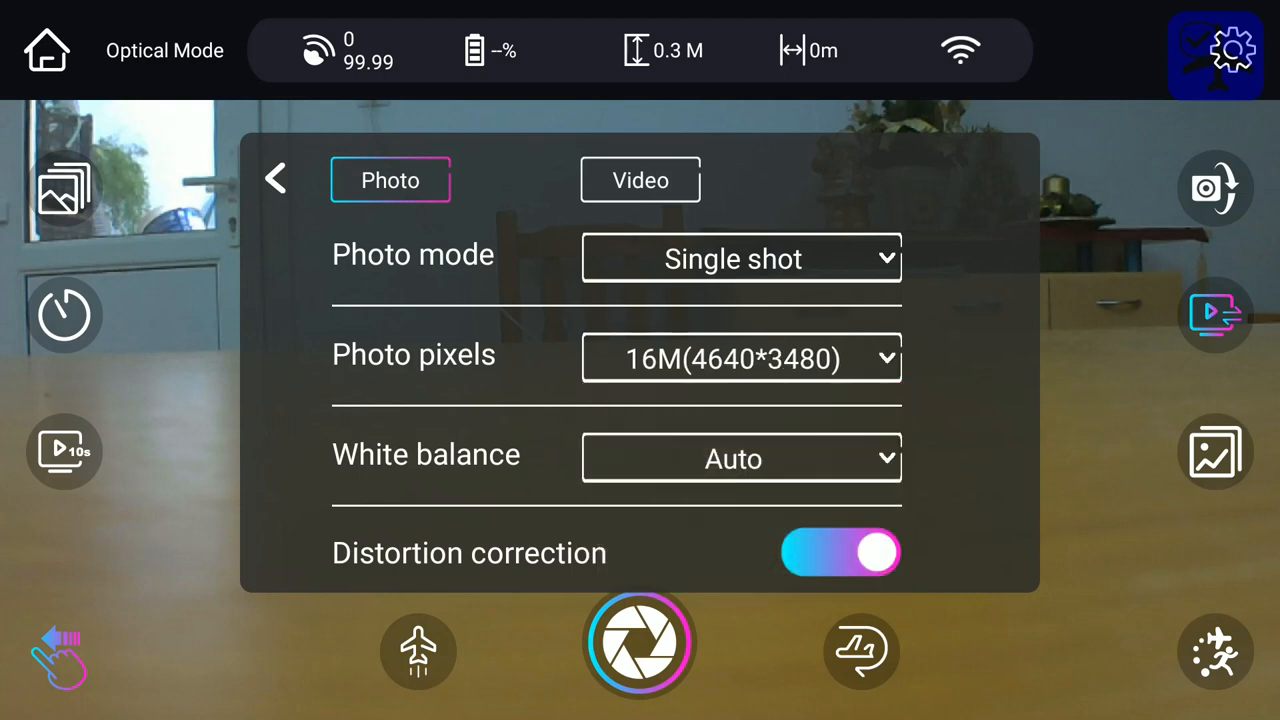
left_click(741, 457)
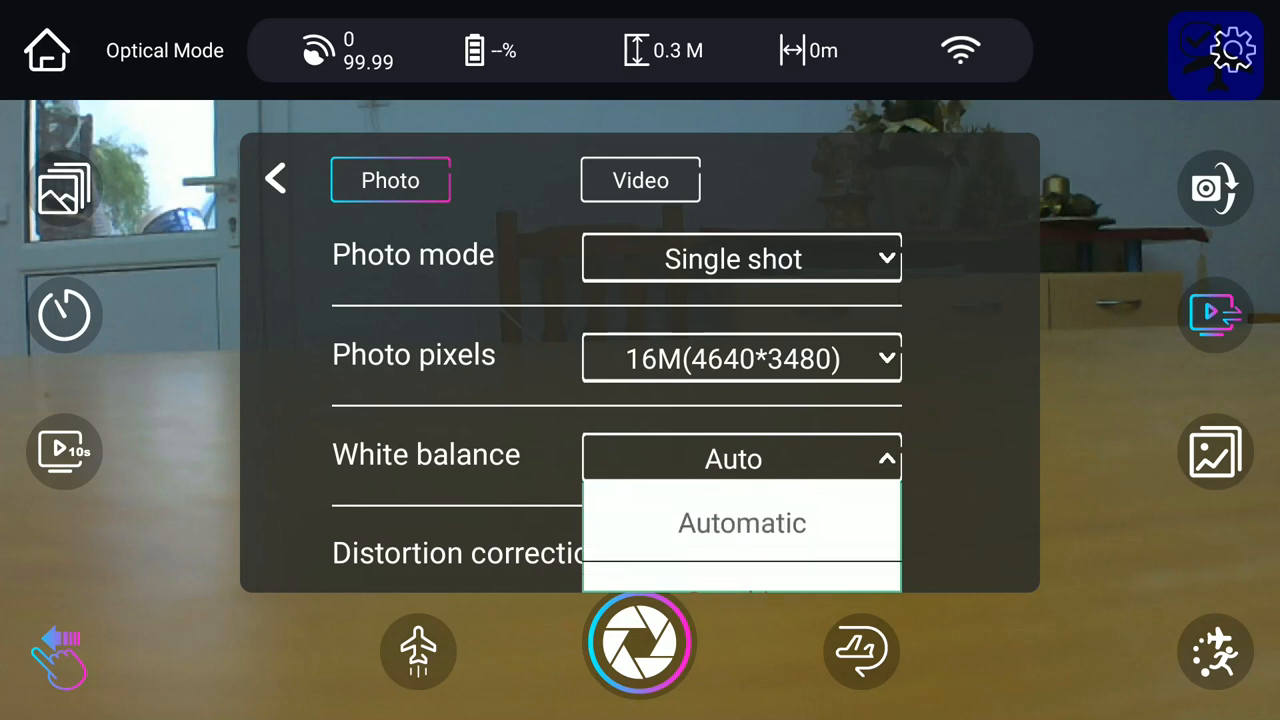
left_click(741, 523)
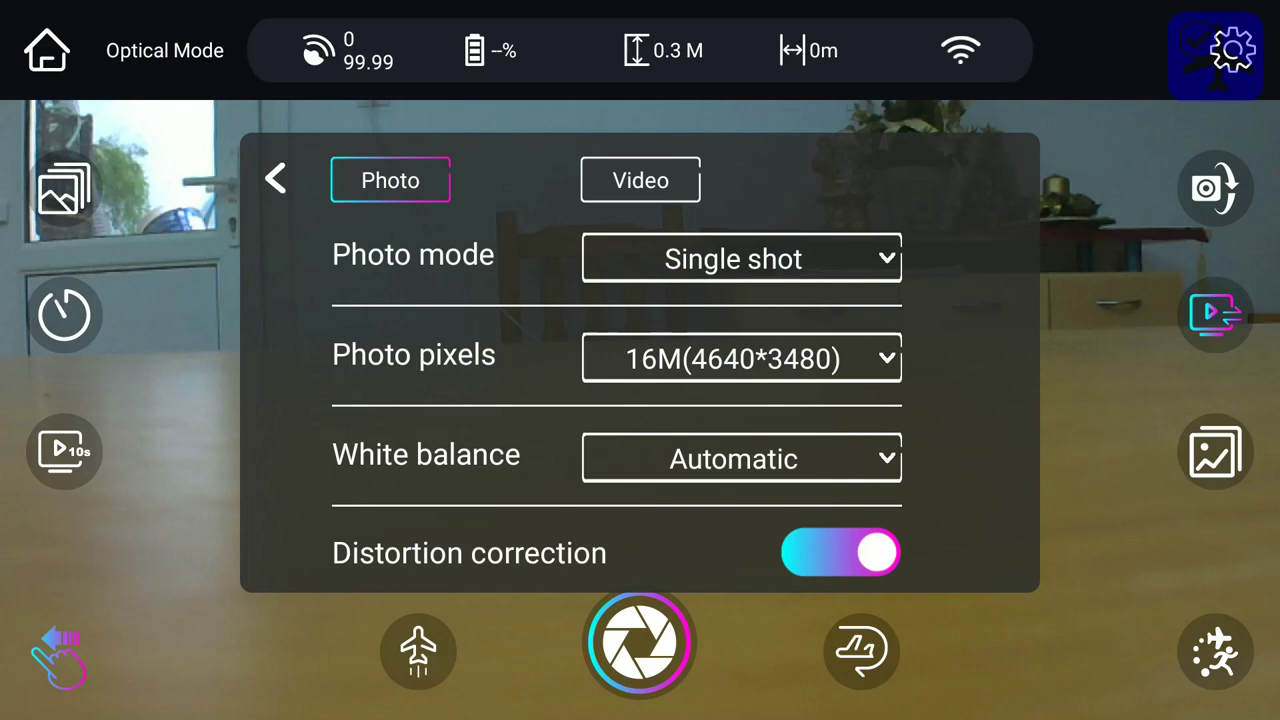
Step: Select 1920x1080 60fps as the video size, then close the camera settings
left_click(640, 180)
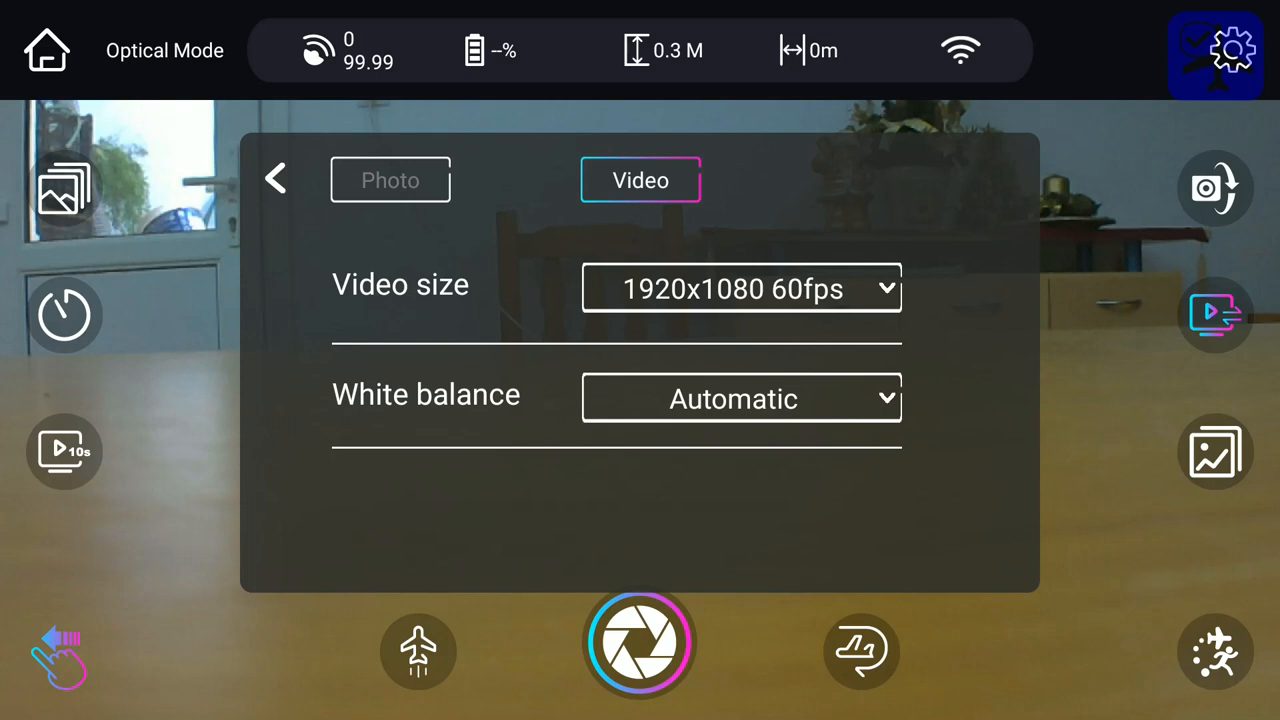
left_click(740, 289)
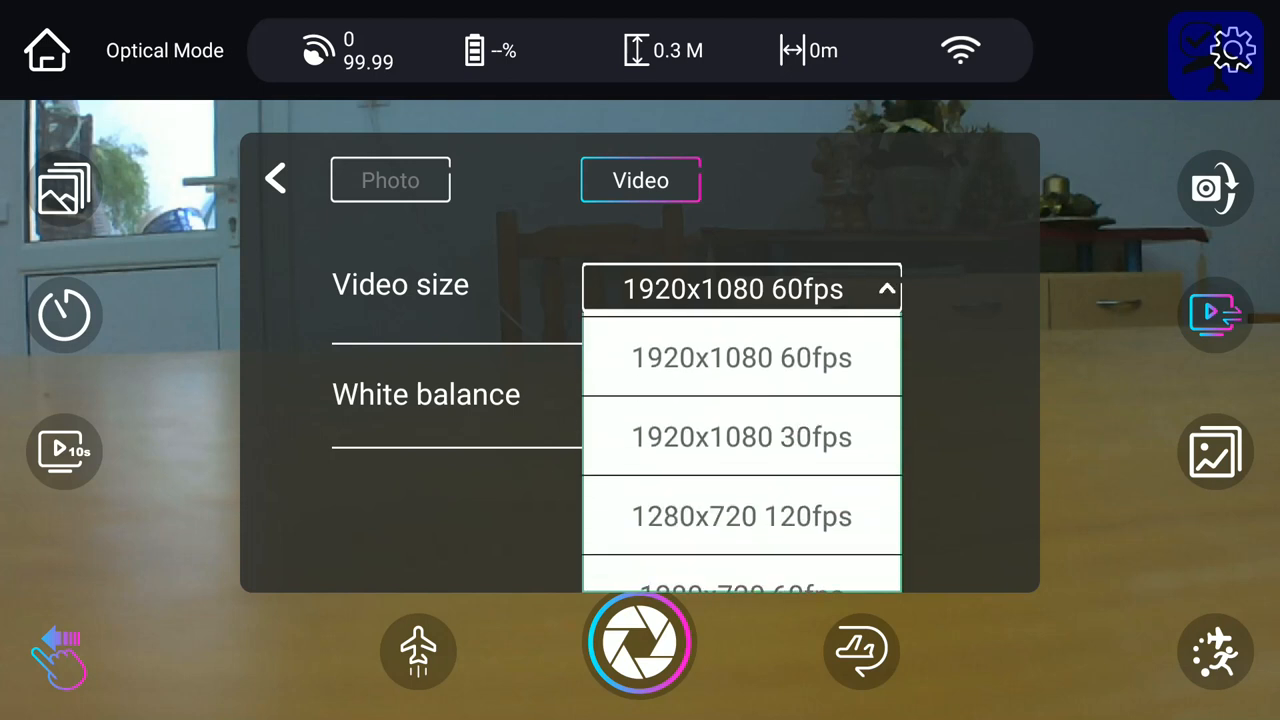
scroll("down", 3)
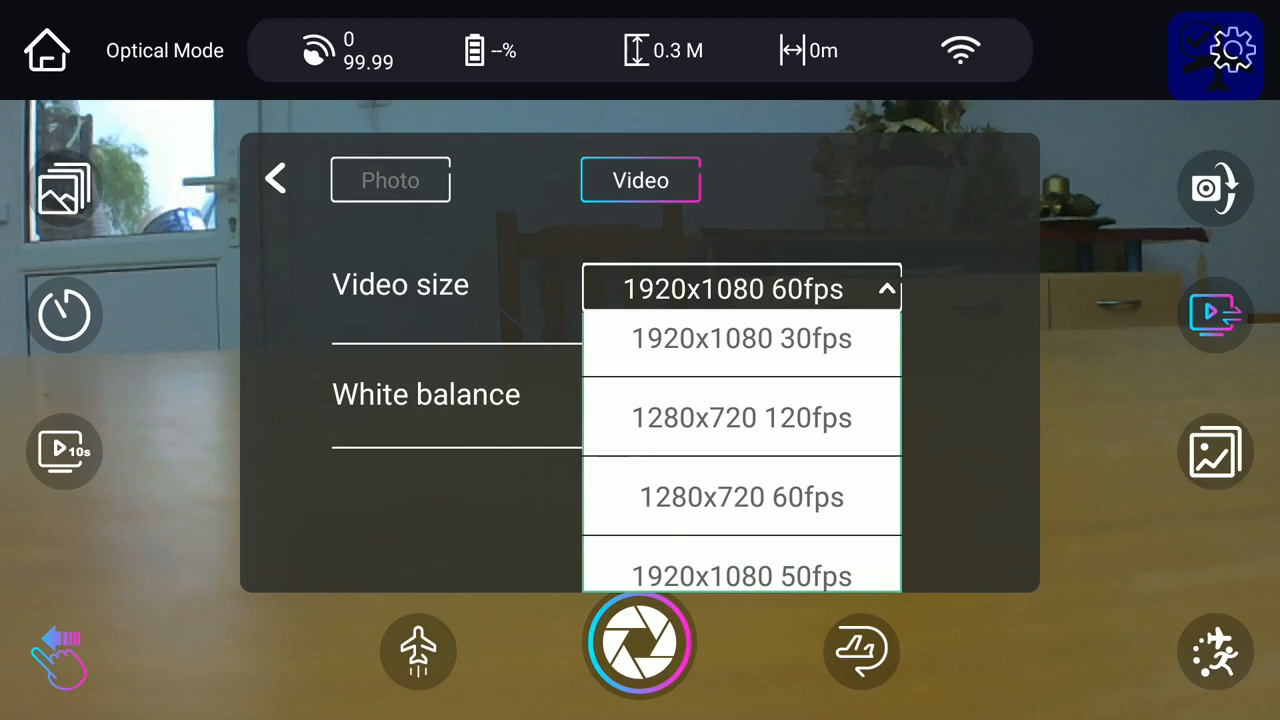
scroll("down", 3)
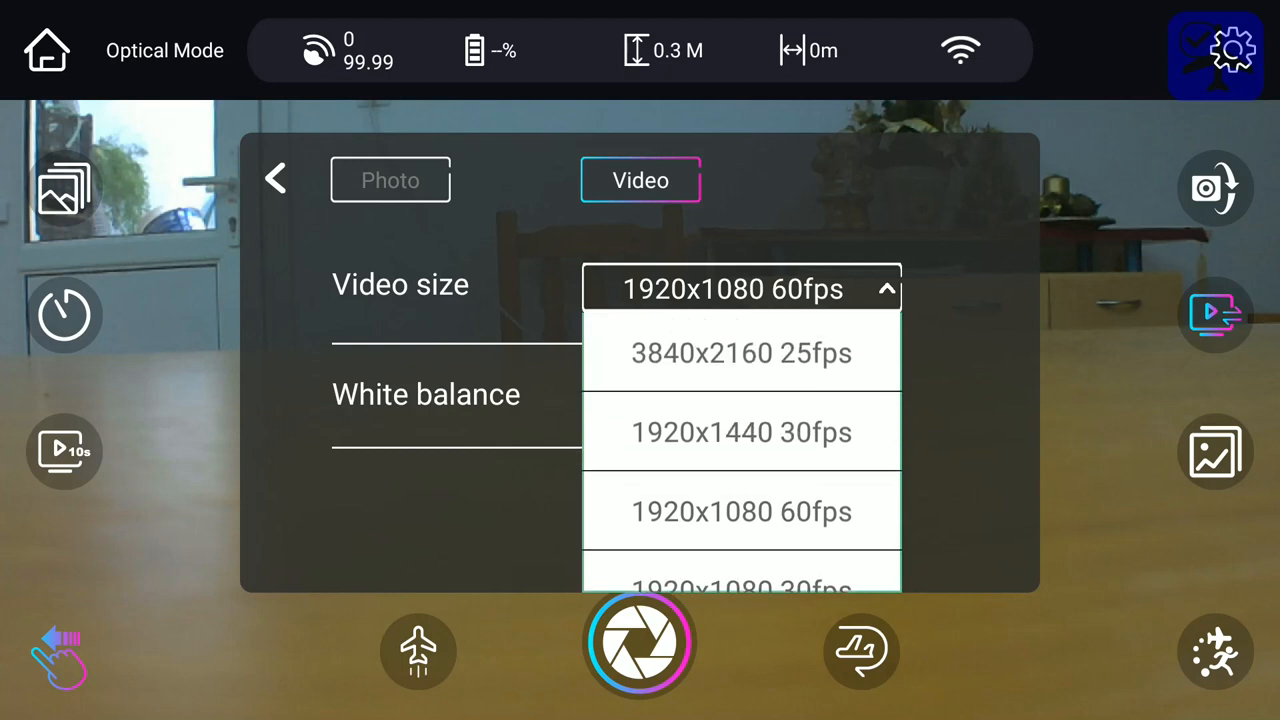
left_click(742, 511)
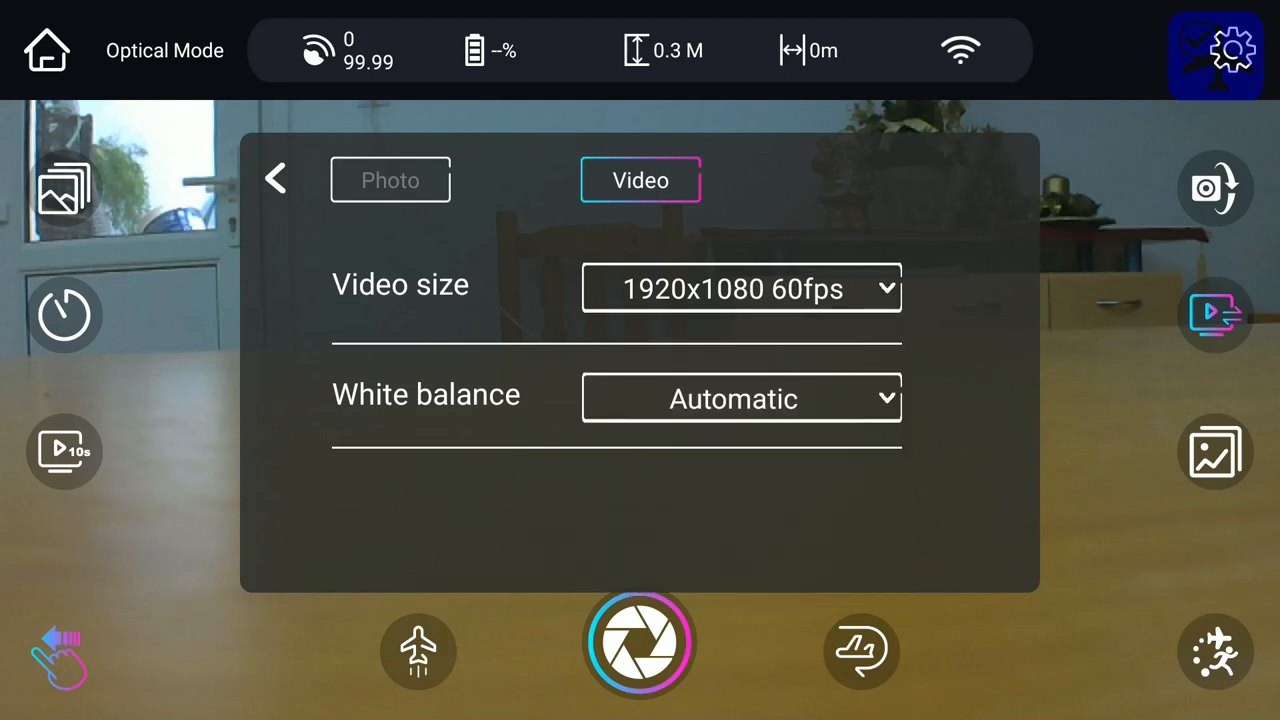
left_click(740, 398)
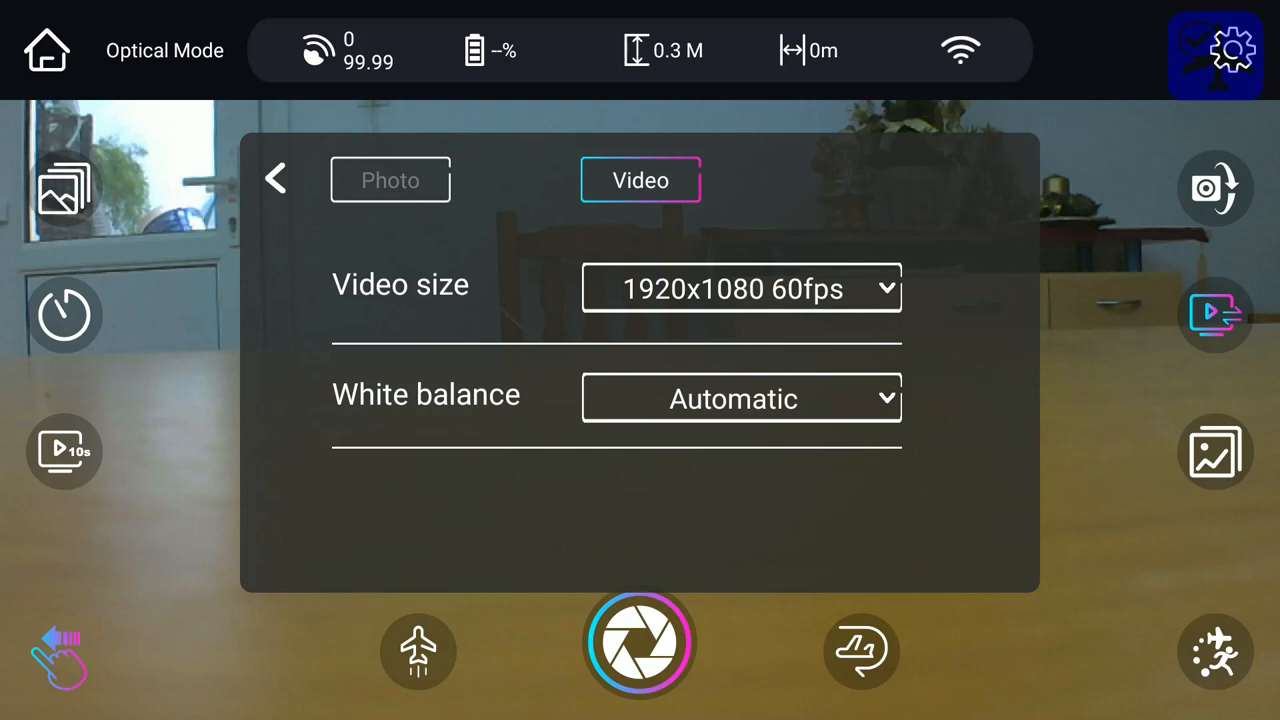
left_click(276, 178)
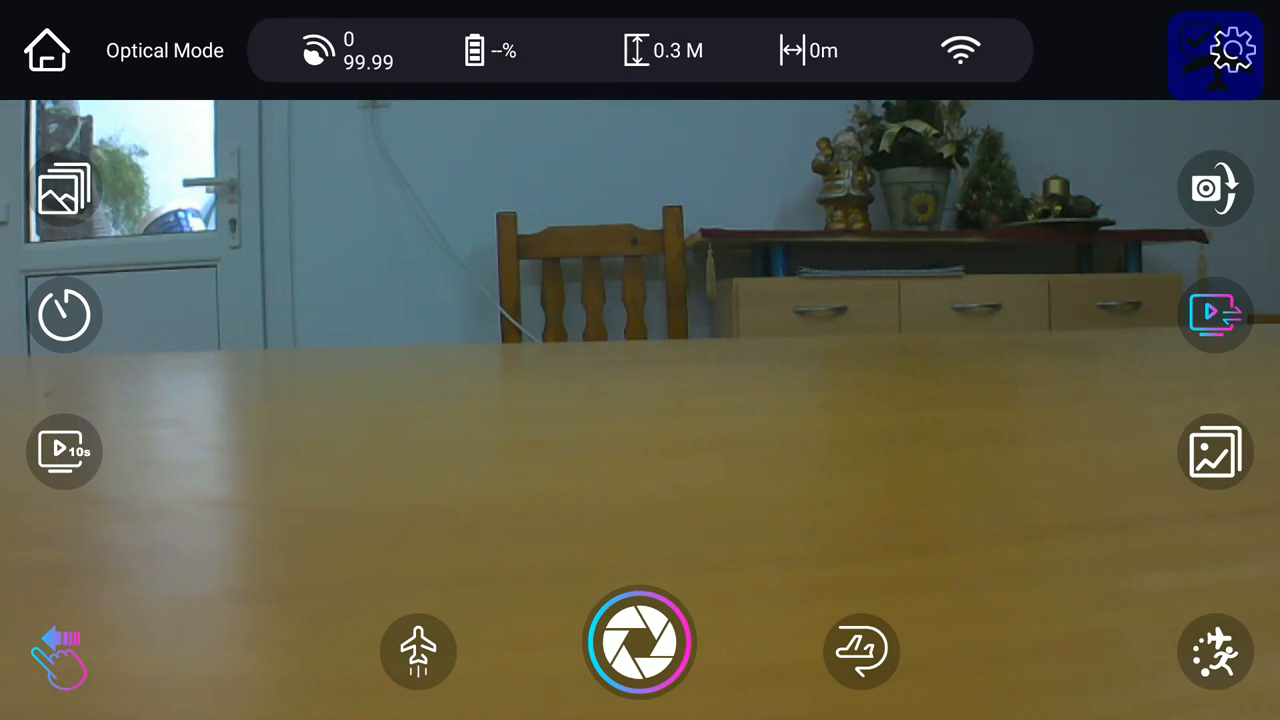
Step: Show the camera tilt up/down controls on the live view
left_click(62, 659)
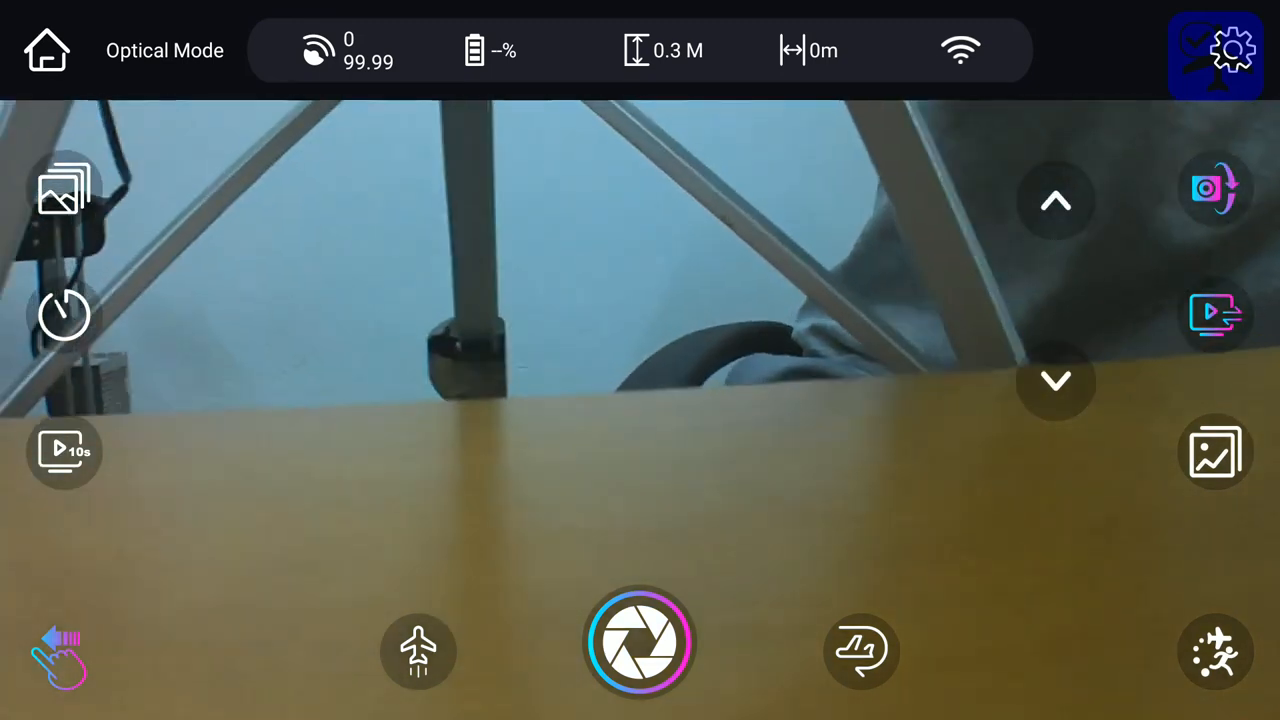
Step: Open a gallery photo, then dismiss the delete prompt
left_click(1056, 381)
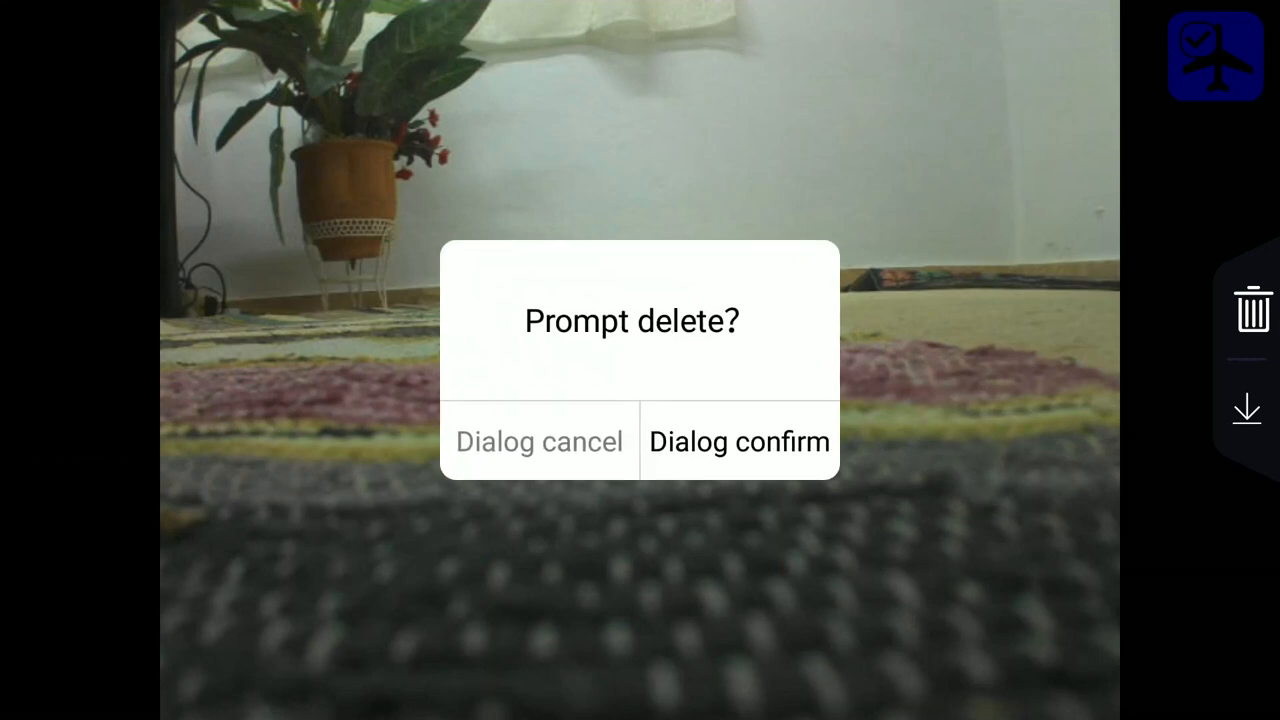
left_click(738, 441)
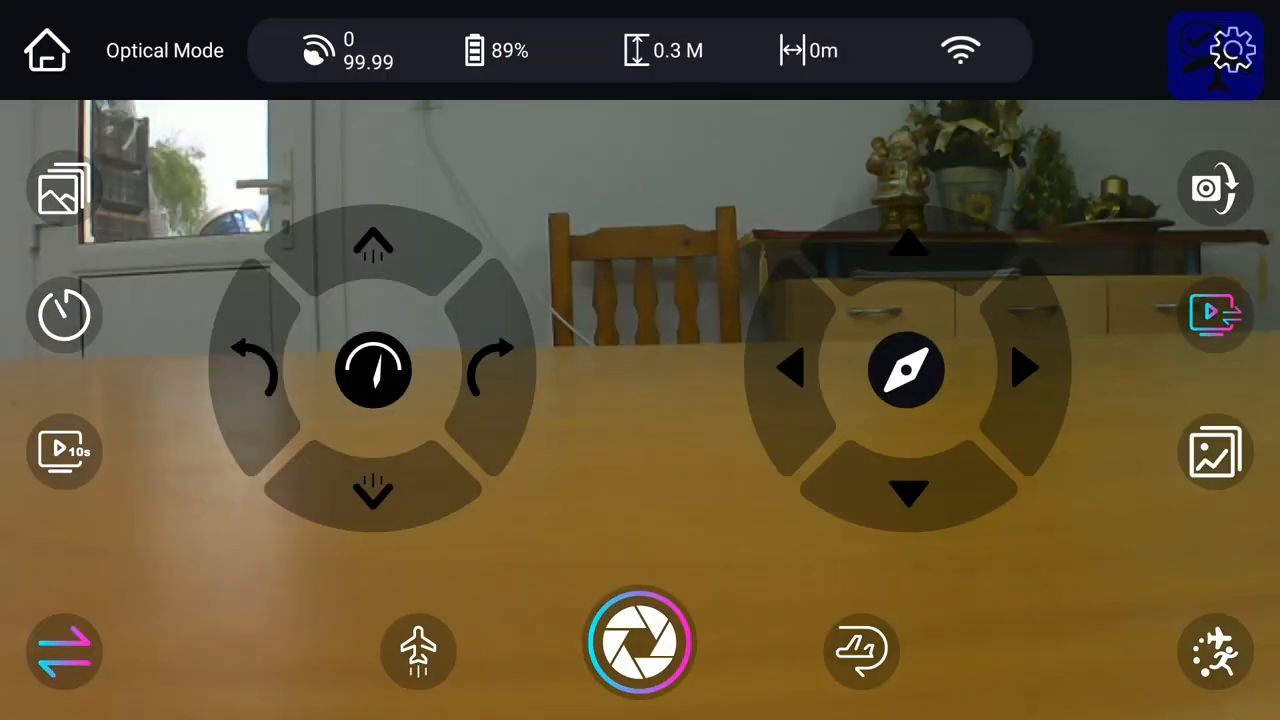
Step: Show the visual follow Tips advising a two-meter distance
left_click(1216, 652)
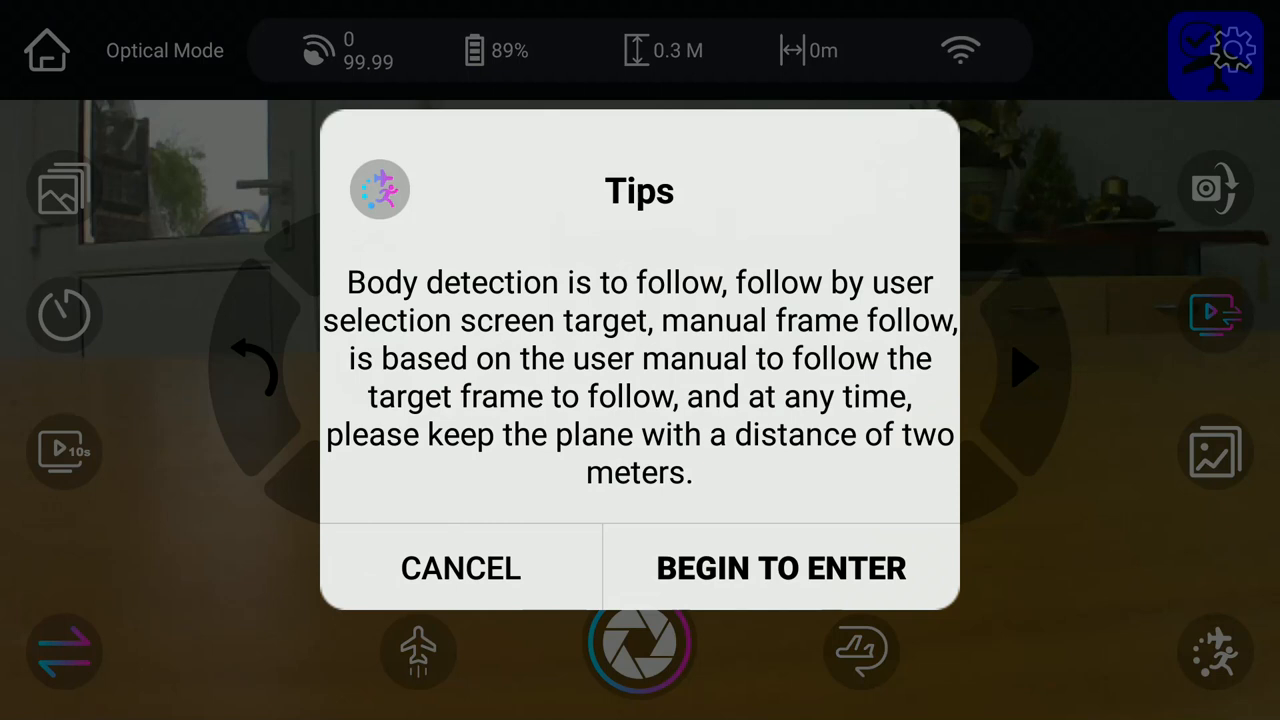